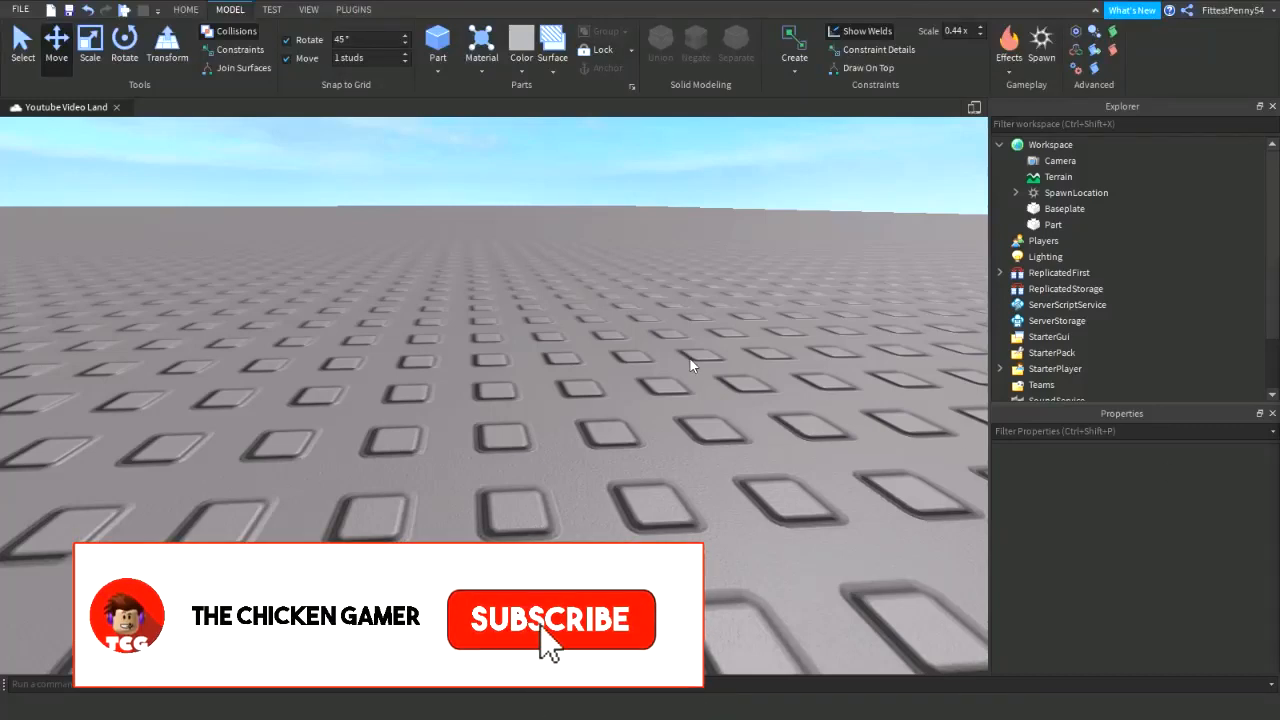
# - Insert a Dummy rig, collapse StarterPlayer, and start a 'Crouch/crawl' animation in the Animation Editor
pyautogui.click(550, 619)
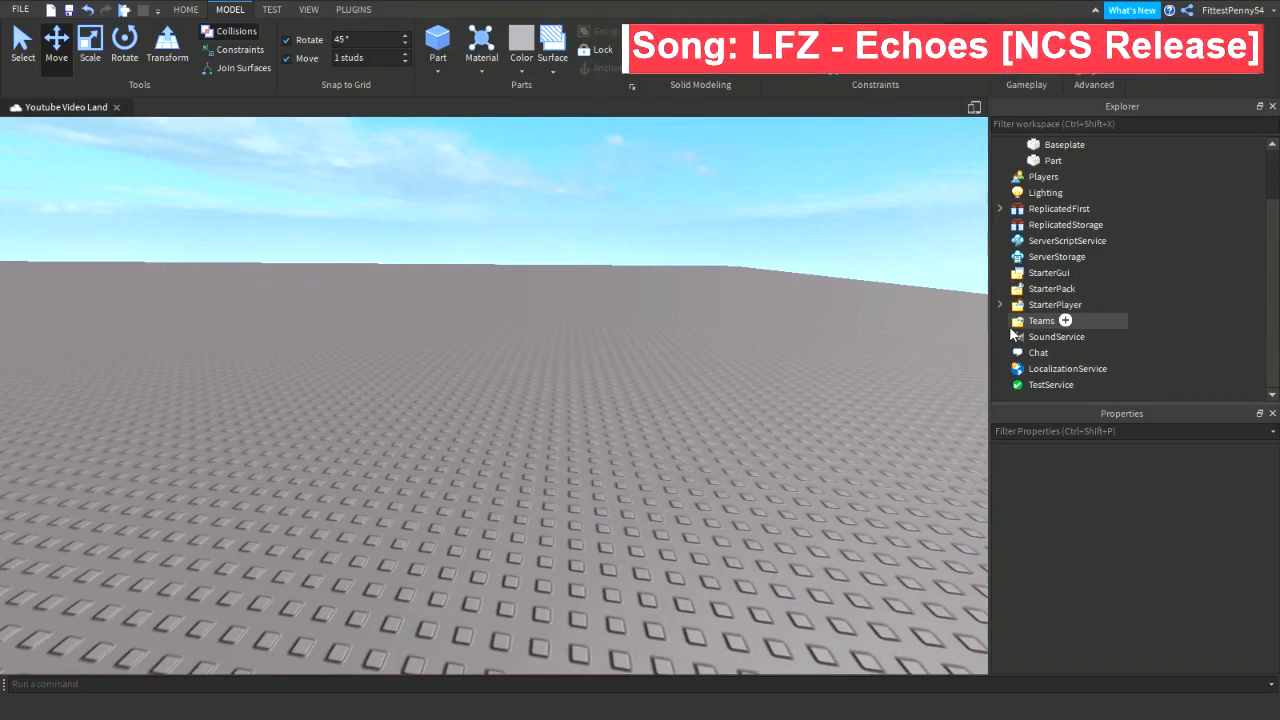
pyautogui.click(999, 304)
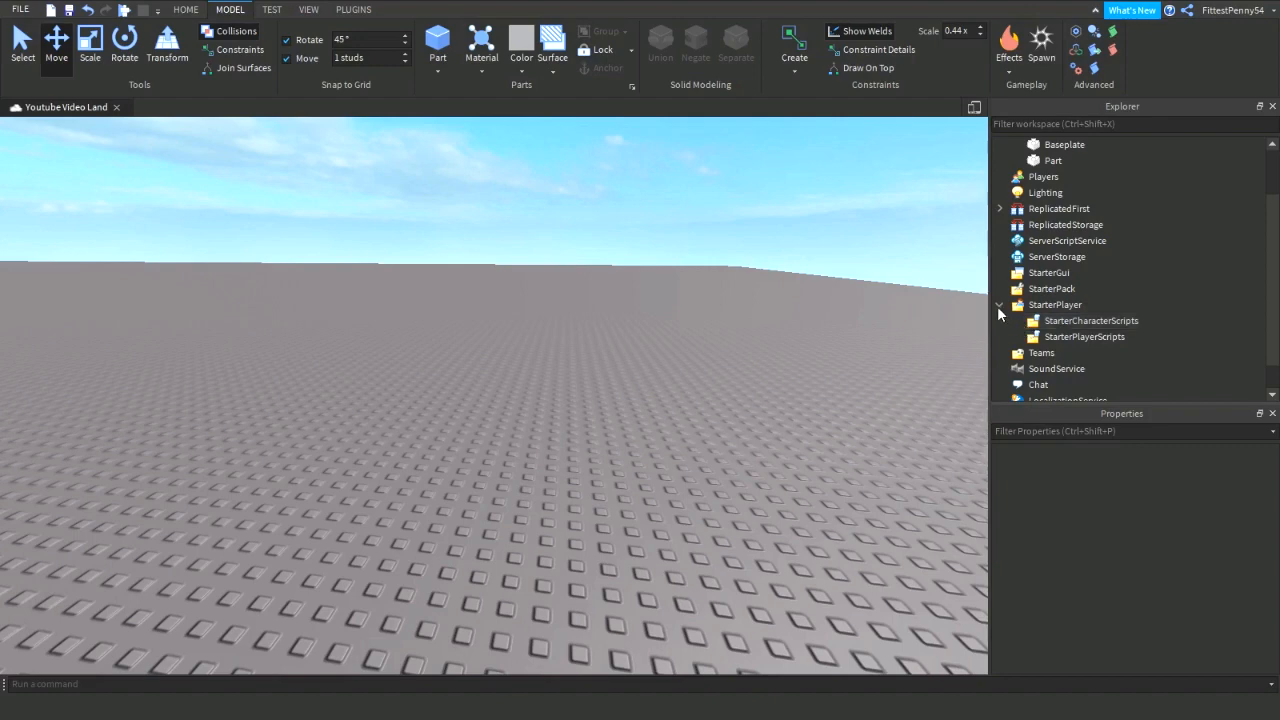
pyautogui.click(999, 304)
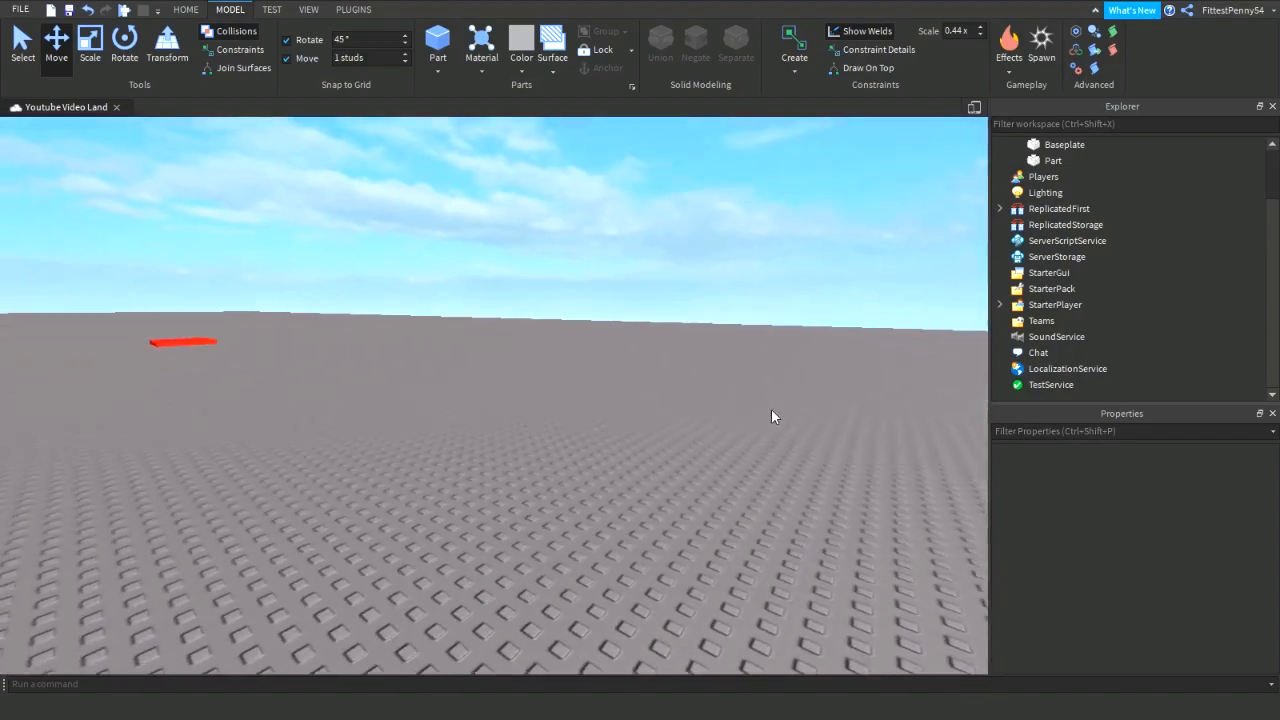
pyautogui.click(353, 9)
pyautogui.write('Crouch/craw')
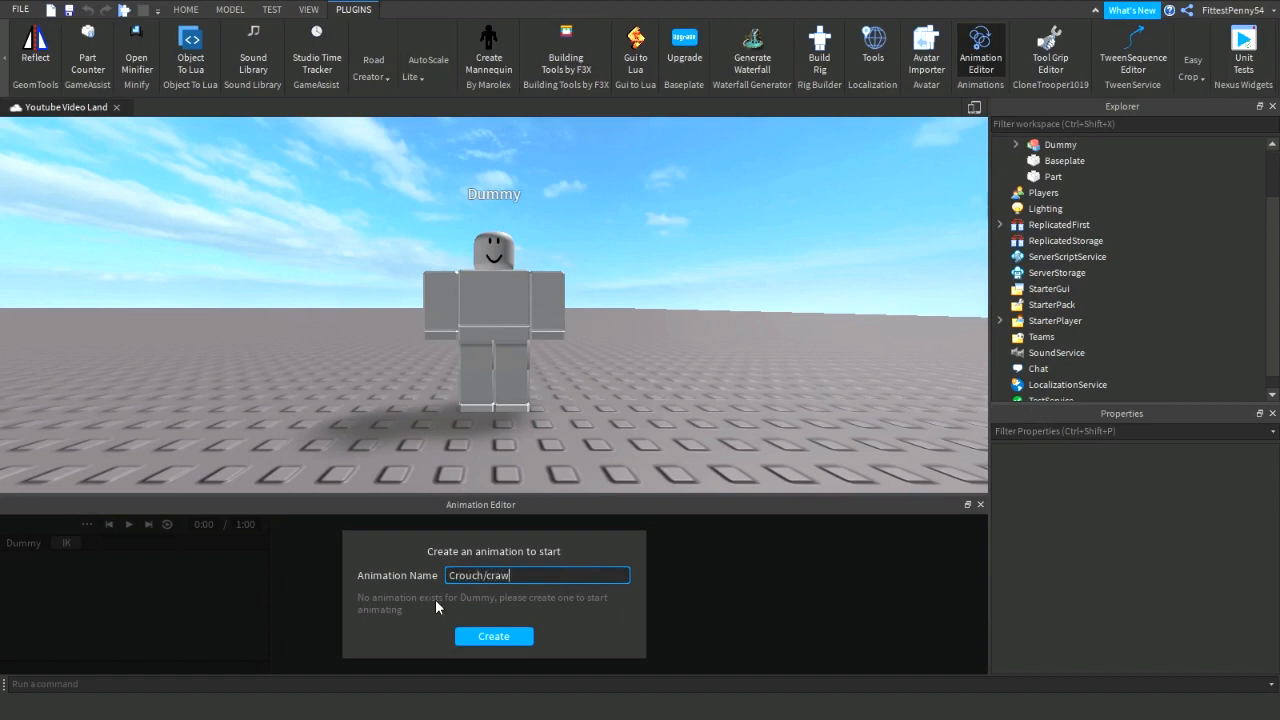
# - Create the empty Crouch/crawl animation for the Dummy
pyautogui.click(493, 636)
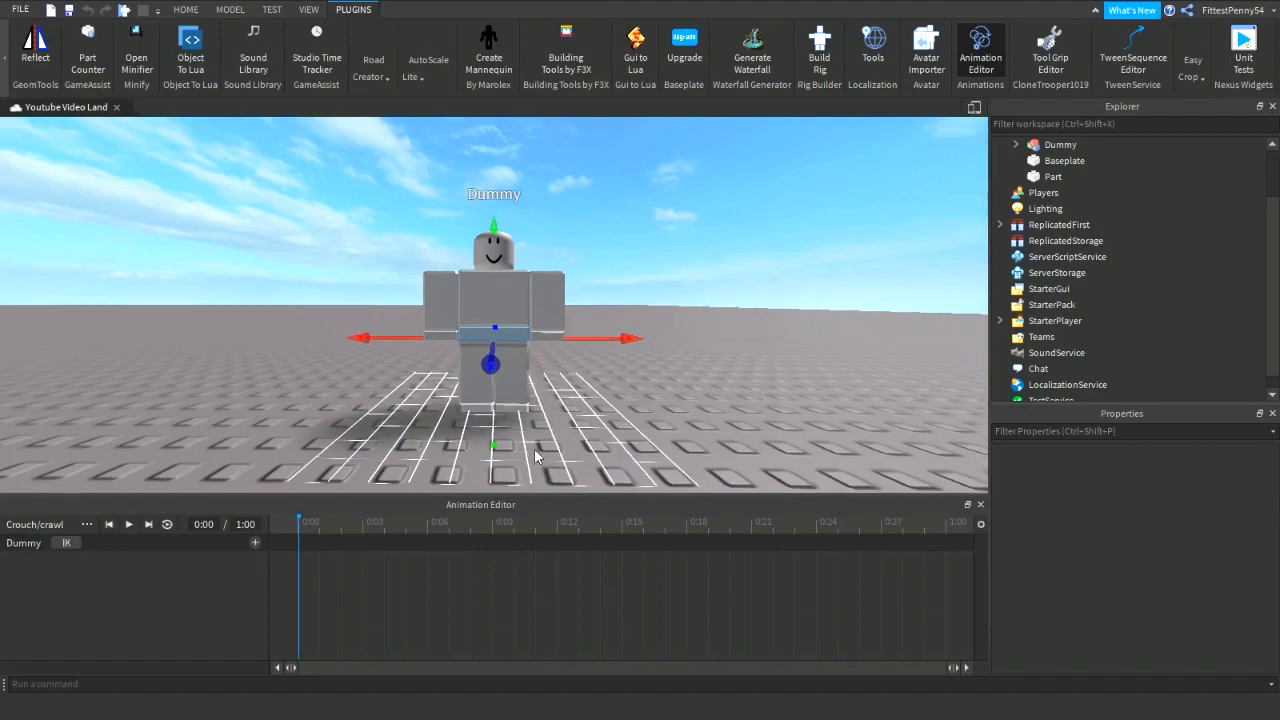
pyautogui.click(185, 9)
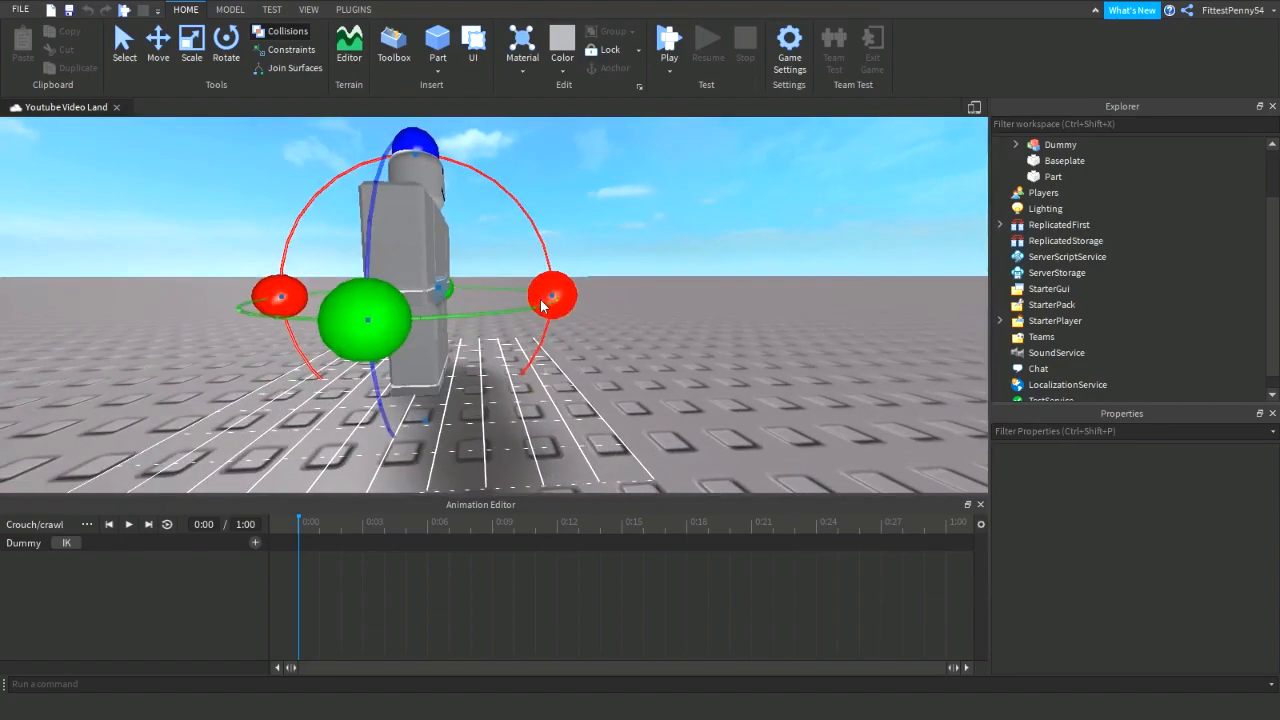
# - Rotate the LowerTorso 90° so the Dummy lies flat, keyframing it at 0:00
pyautogui.click(230, 9)
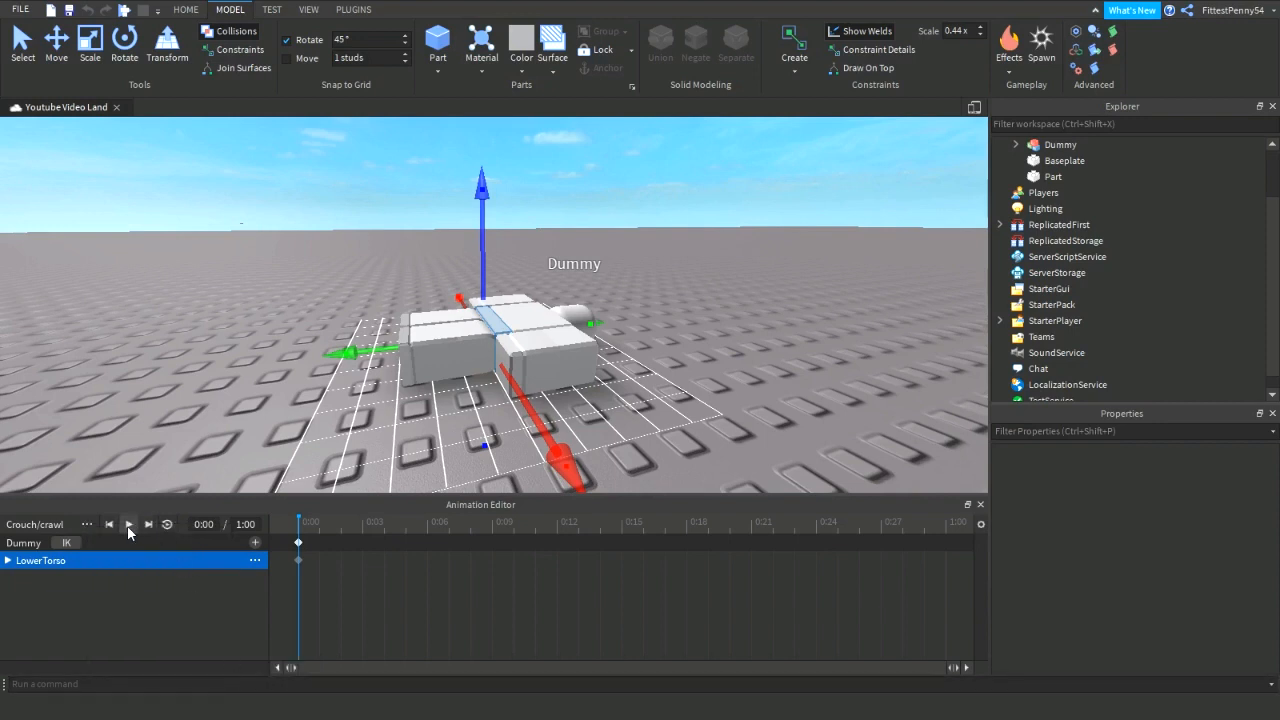
# - Export the KeyframeSequence to Roblox as 'crawl' and dismiss the upload confirmation
pyautogui.click(86, 524)
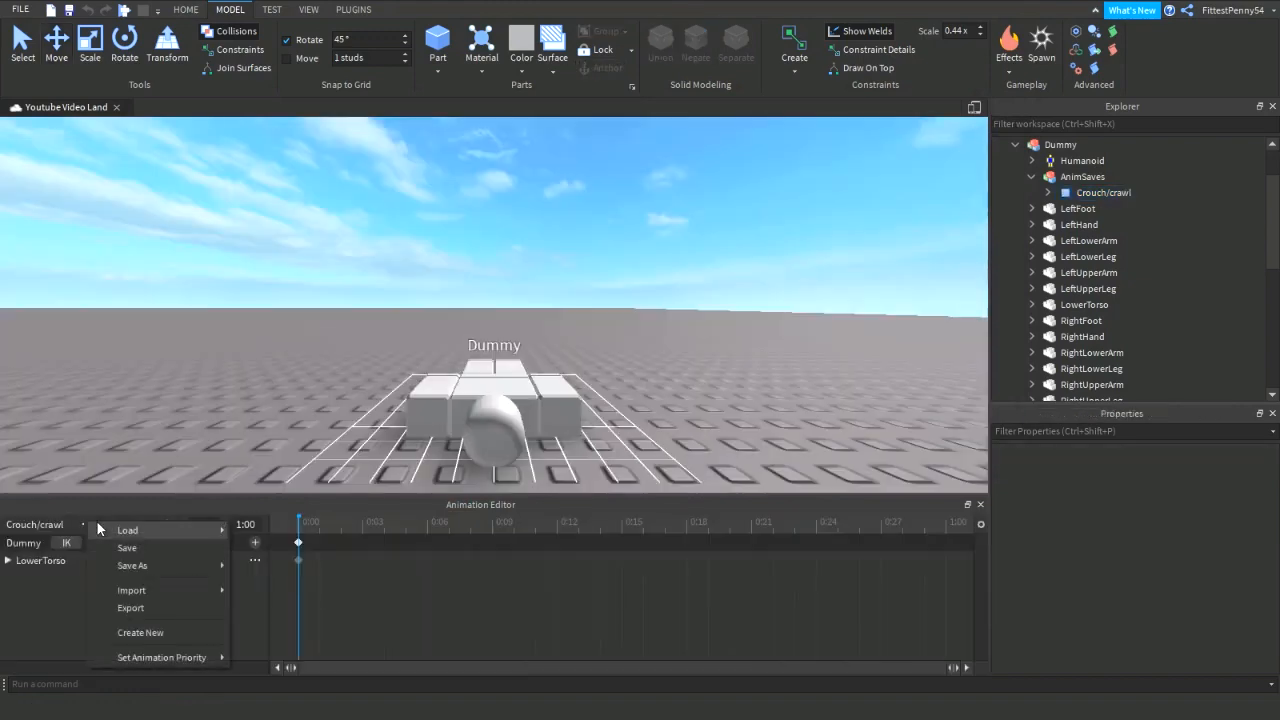
pyautogui.click(127, 530)
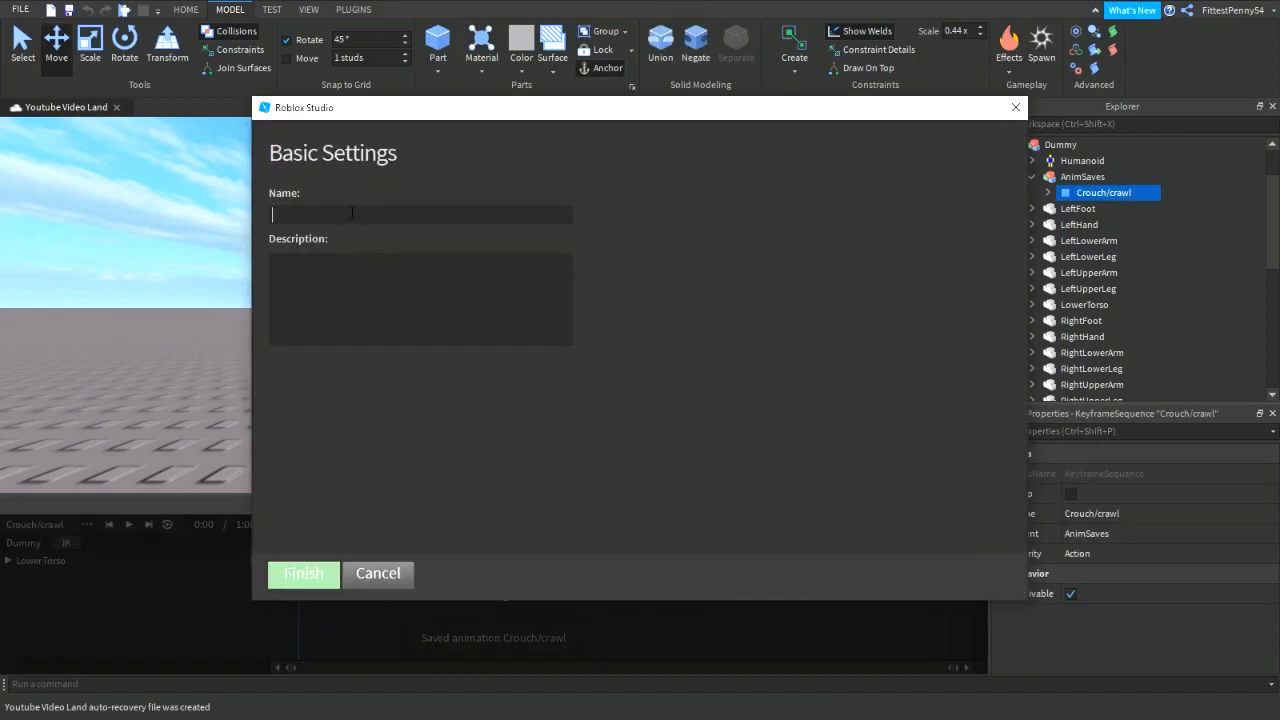
pyautogui.click(303, 573)
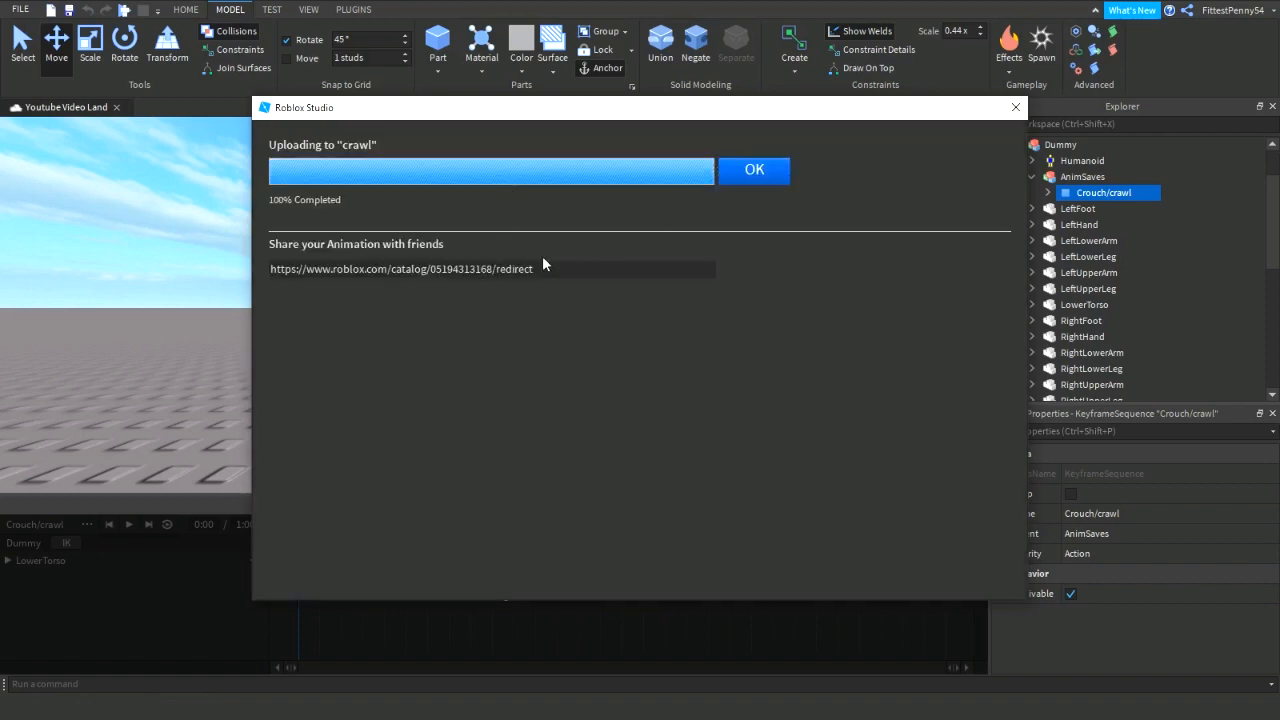
pyautogui.click(754, 169)
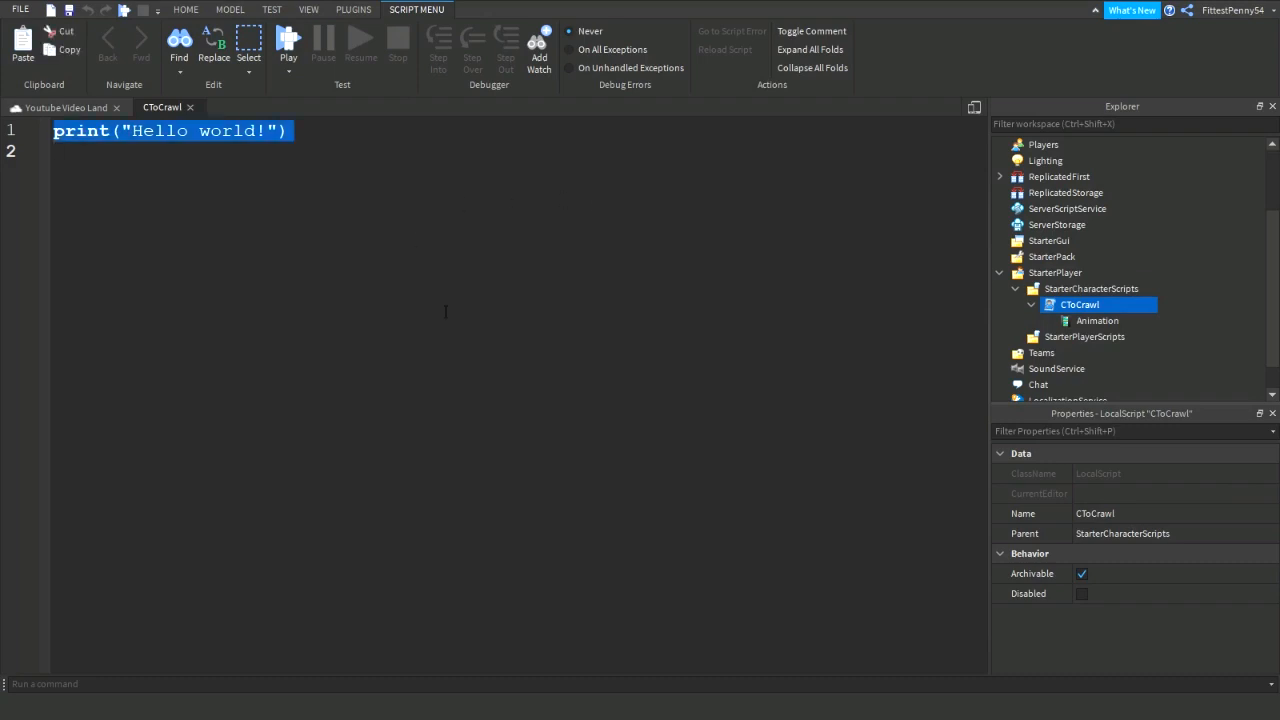
# - Declare UserInputService, Character, Humanoid and isRunning = false in CToCrawl
pyautogui.write('local UserInputService = game:GetService("UserInputService")')
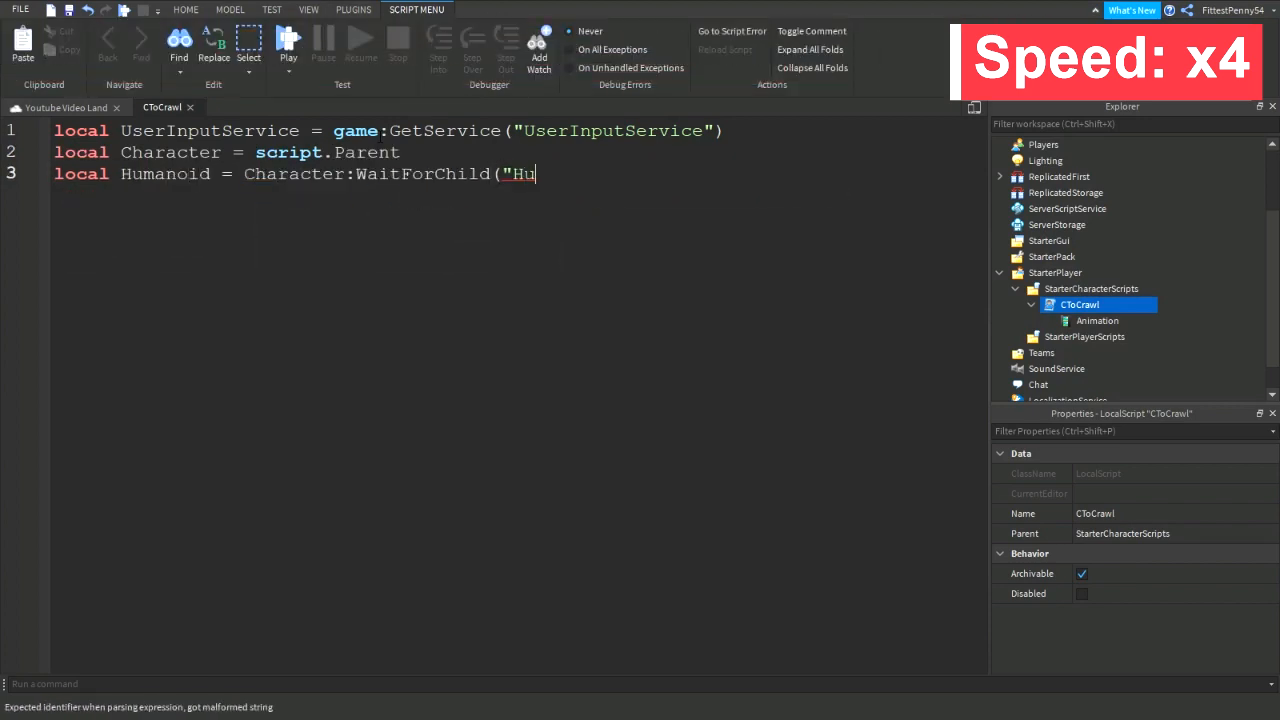
pyautogui.write('manoid")')
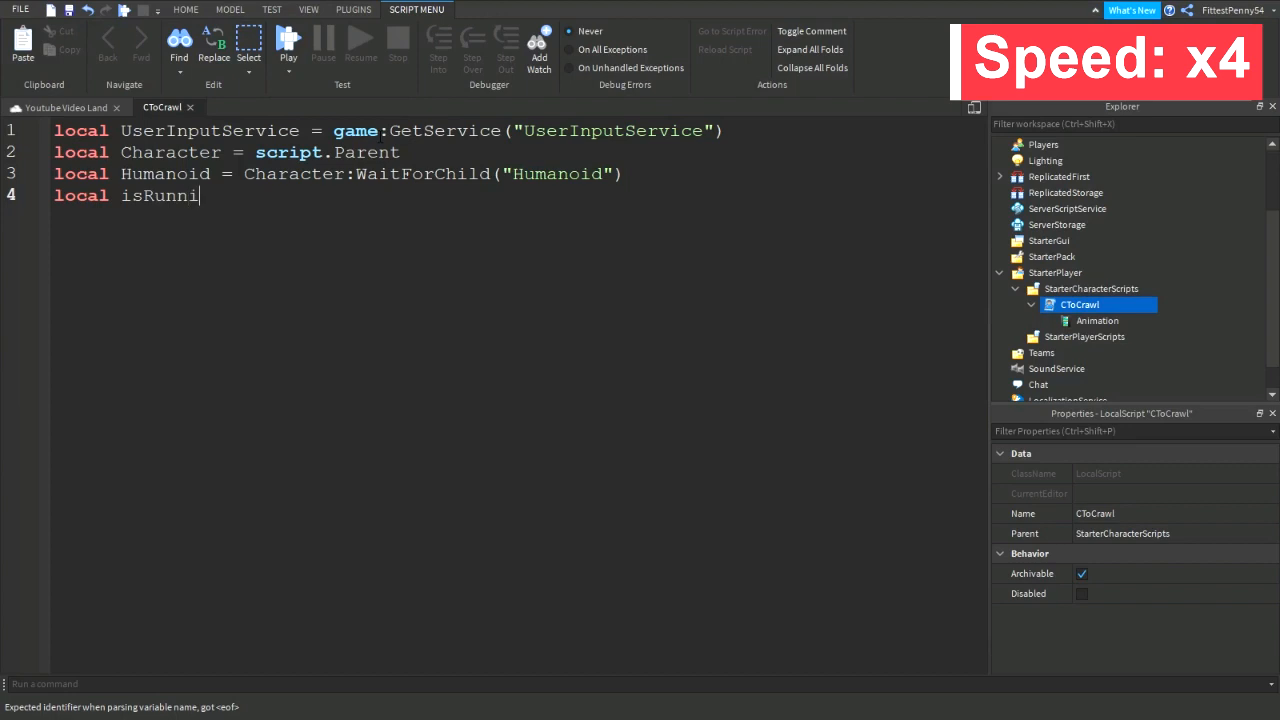
pyautogui.write('ng = false')
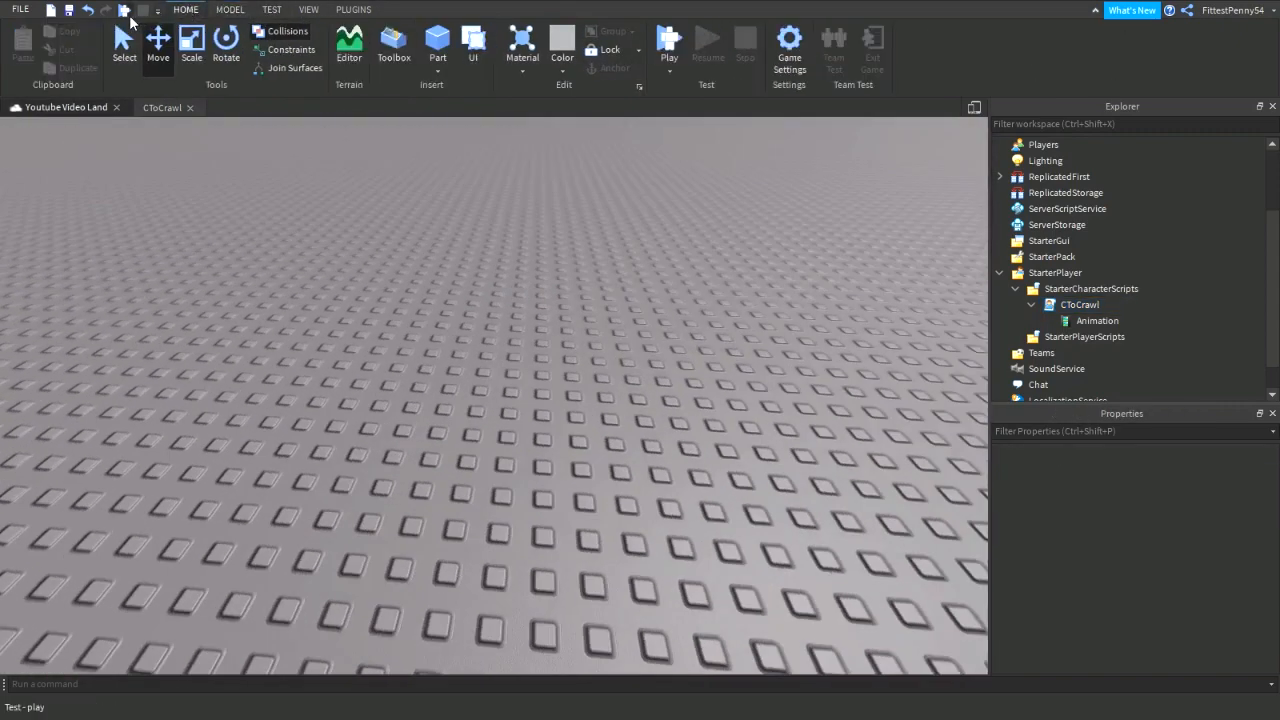
# - Playtest the place and check the avatar crawls when C is pressed
pyautogui.click(668, 44)
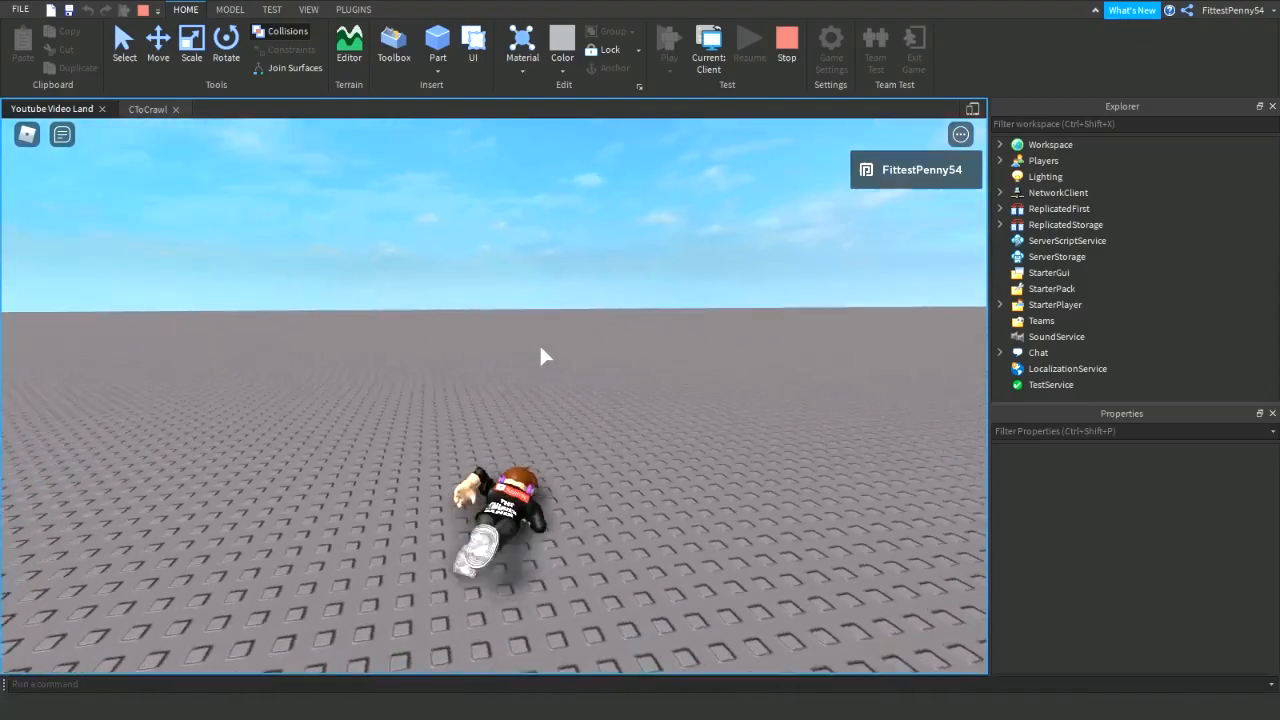
pyautogui.doubleClick(1079, 304)
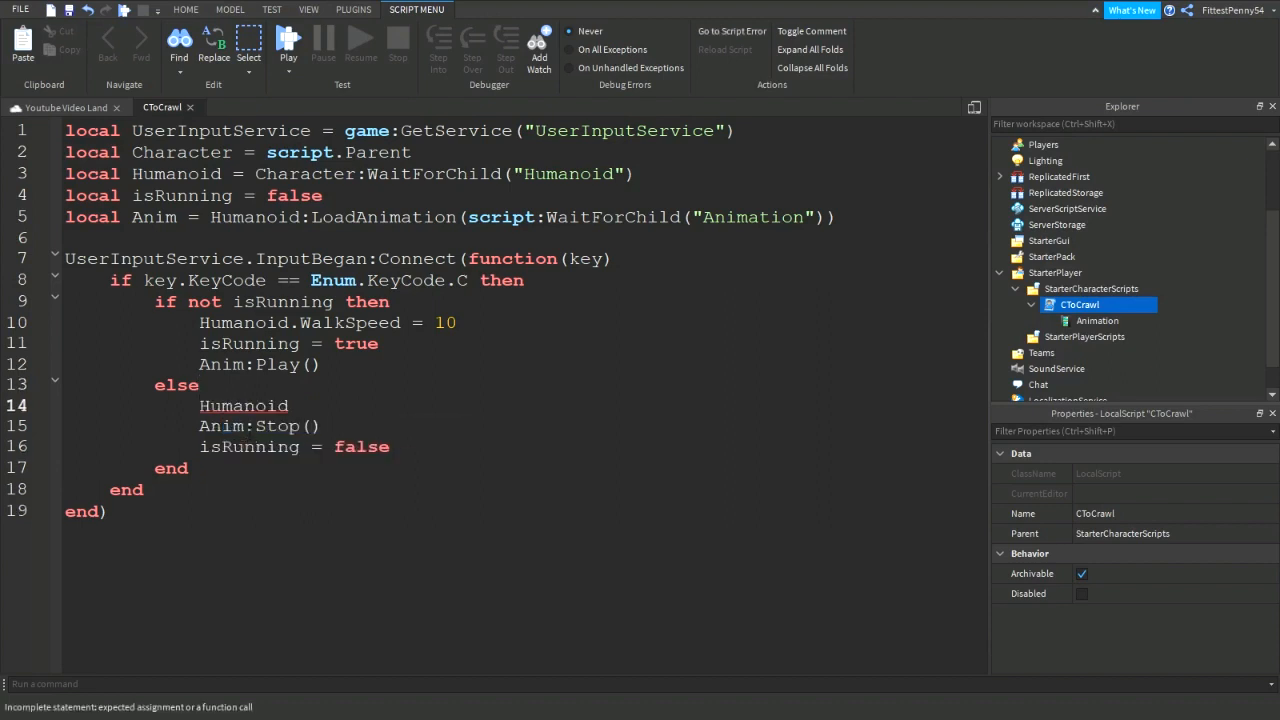